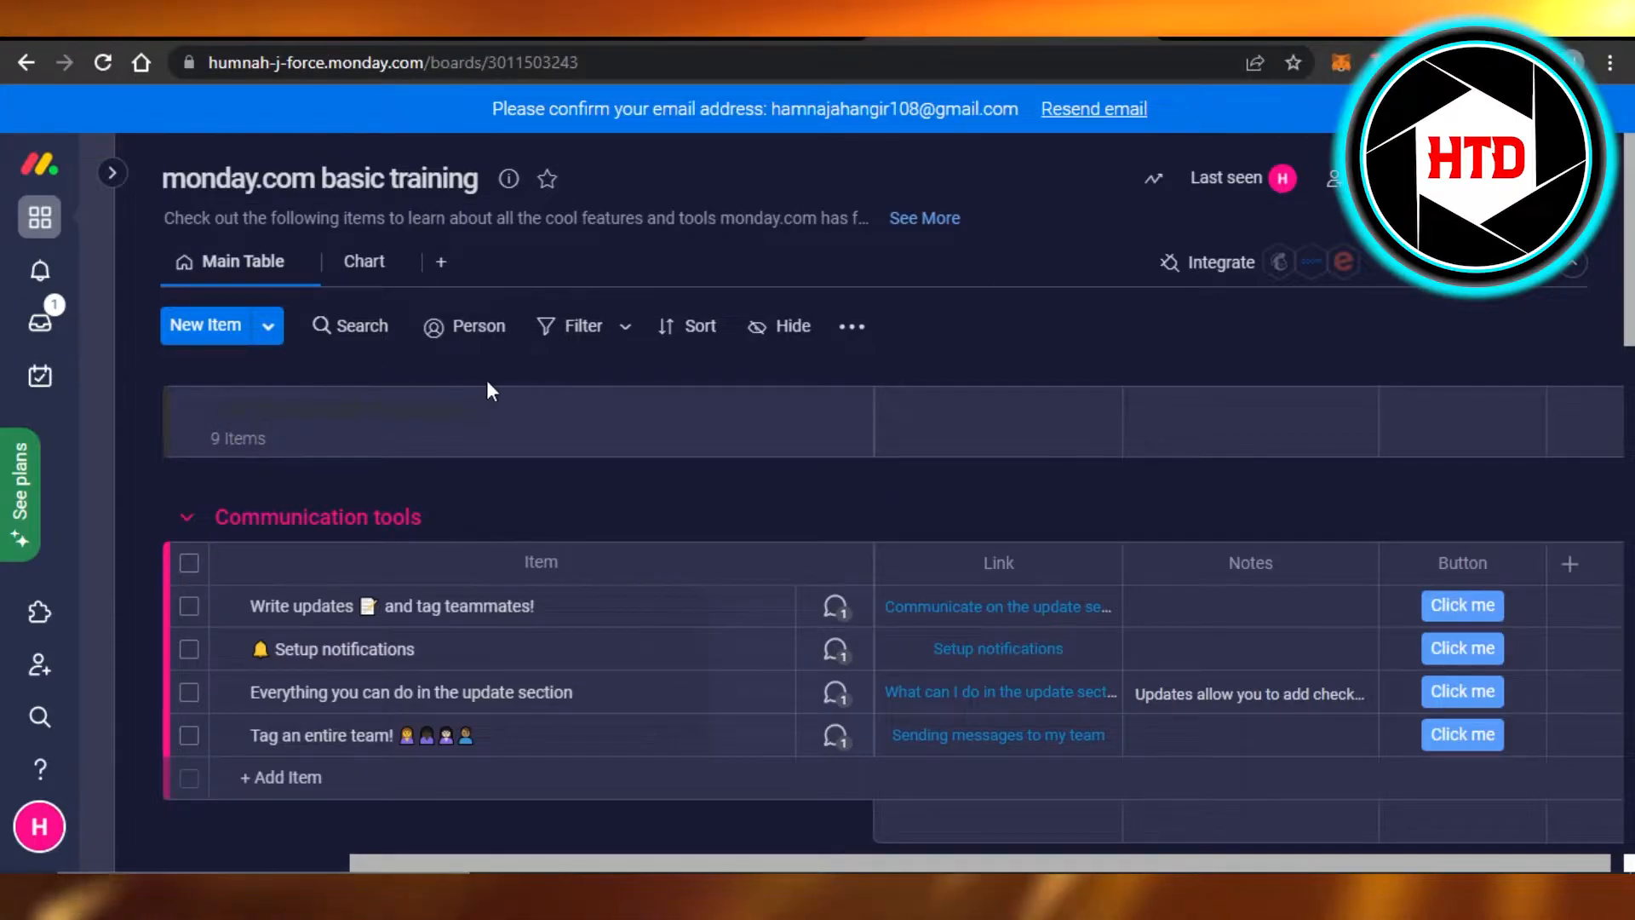
Scroll to the board's bottom and add a new empty group there
{"action": "scroll", "scroll_direction": "down", "scroll_amount": 3}
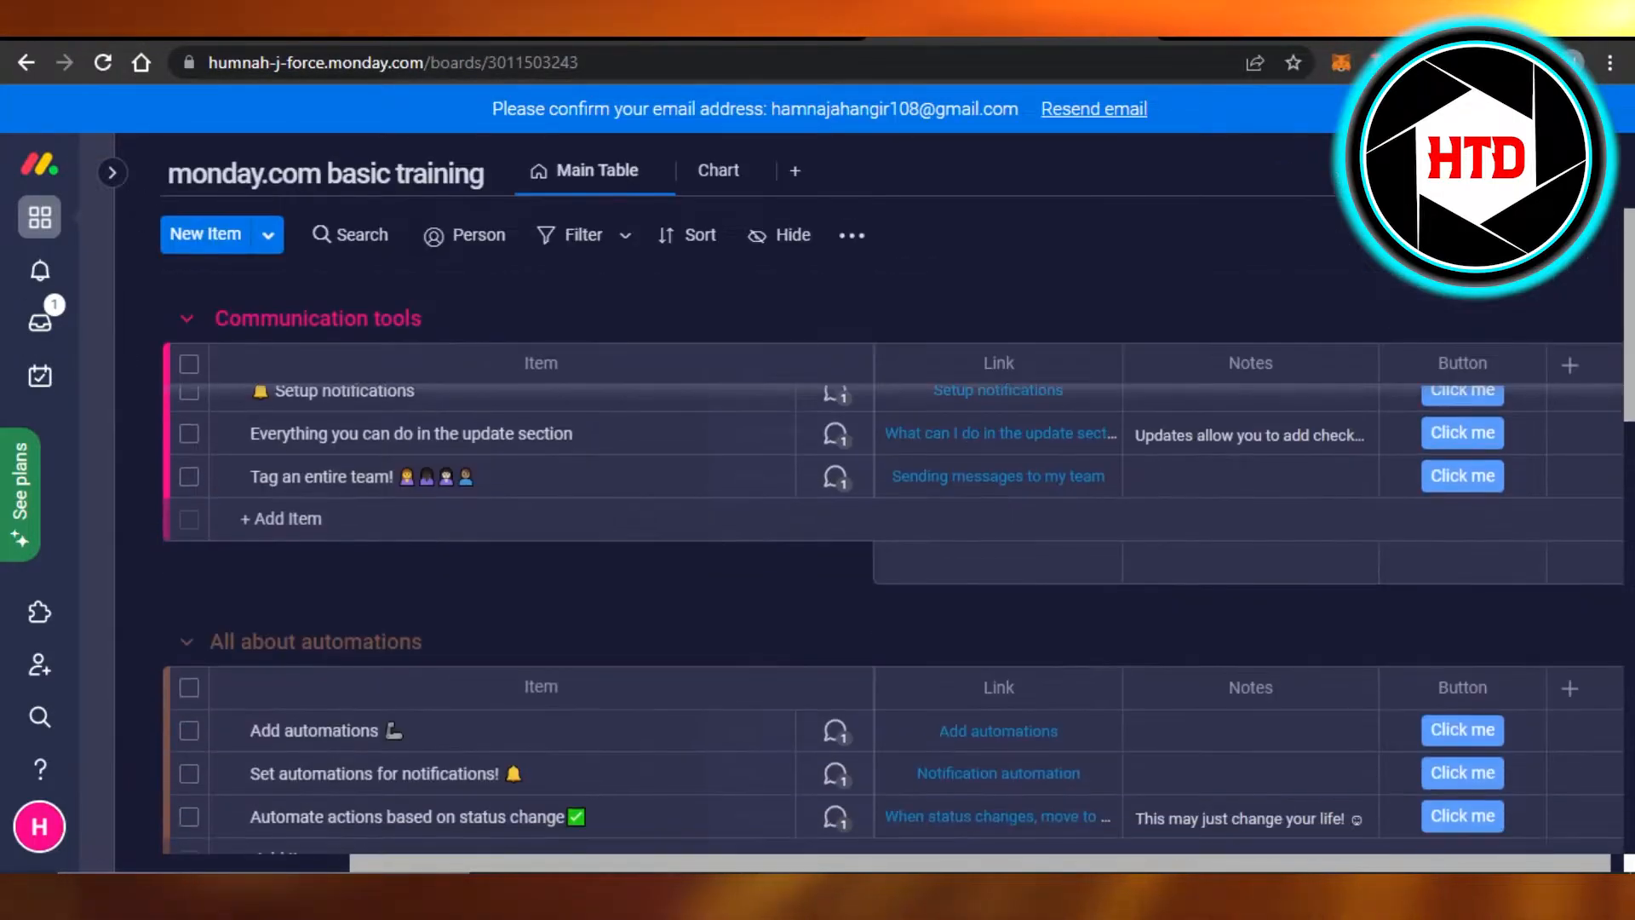
{"action": "scroll", "scroll_direction": "down", "scroll_amount": 3}
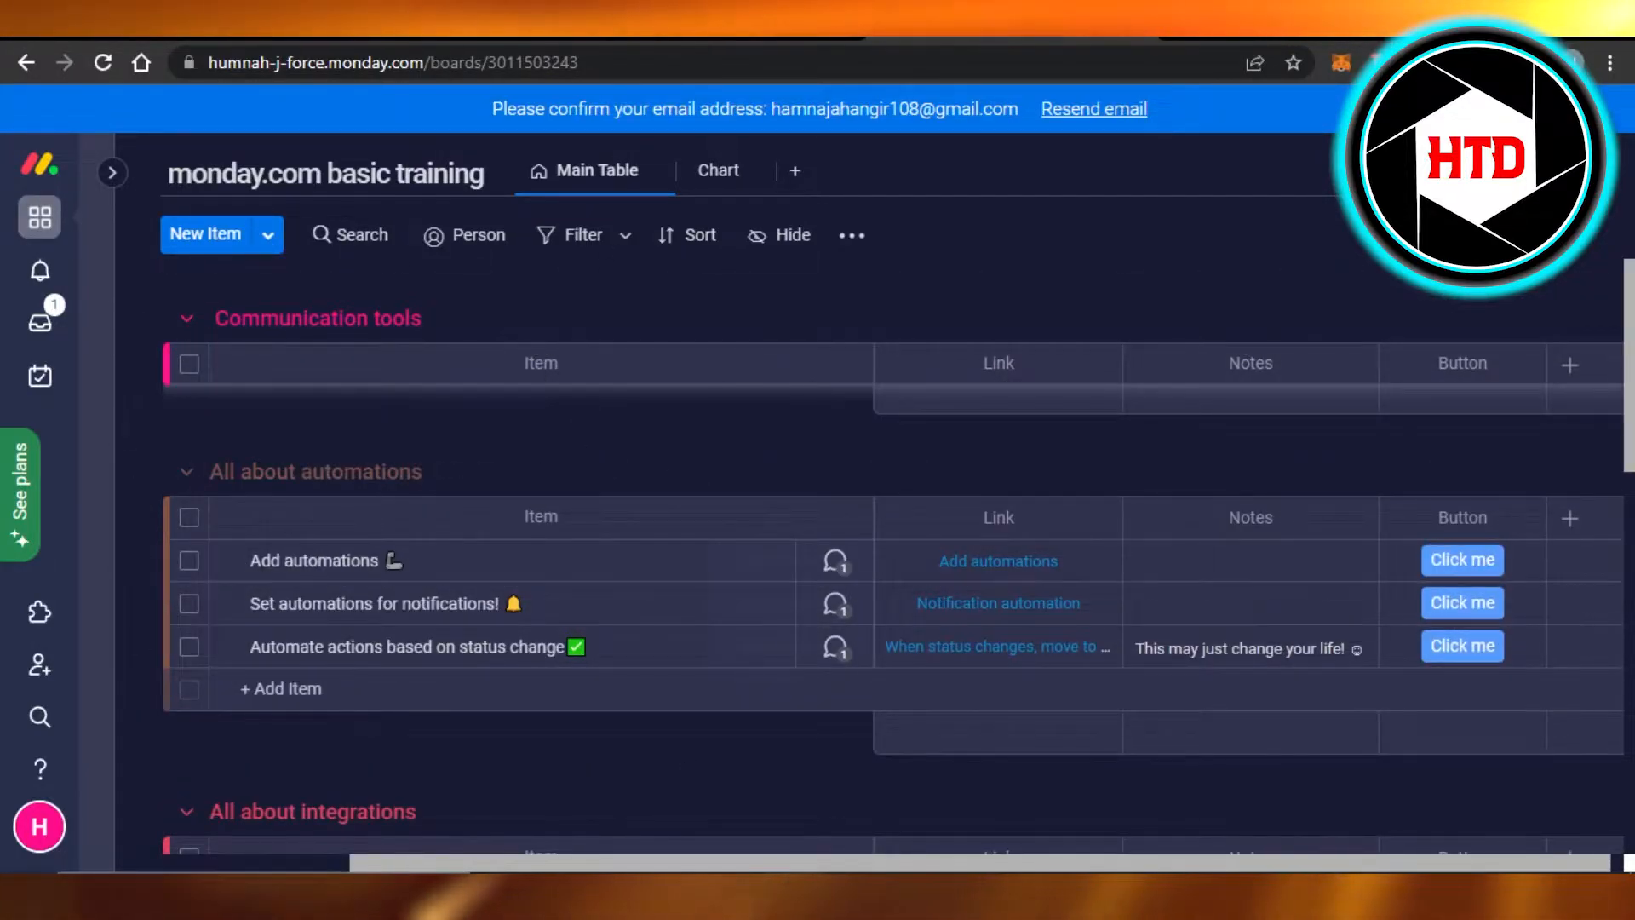
{"action": "scroll", "scroll_direction": "down", "scroll_amount": 3}
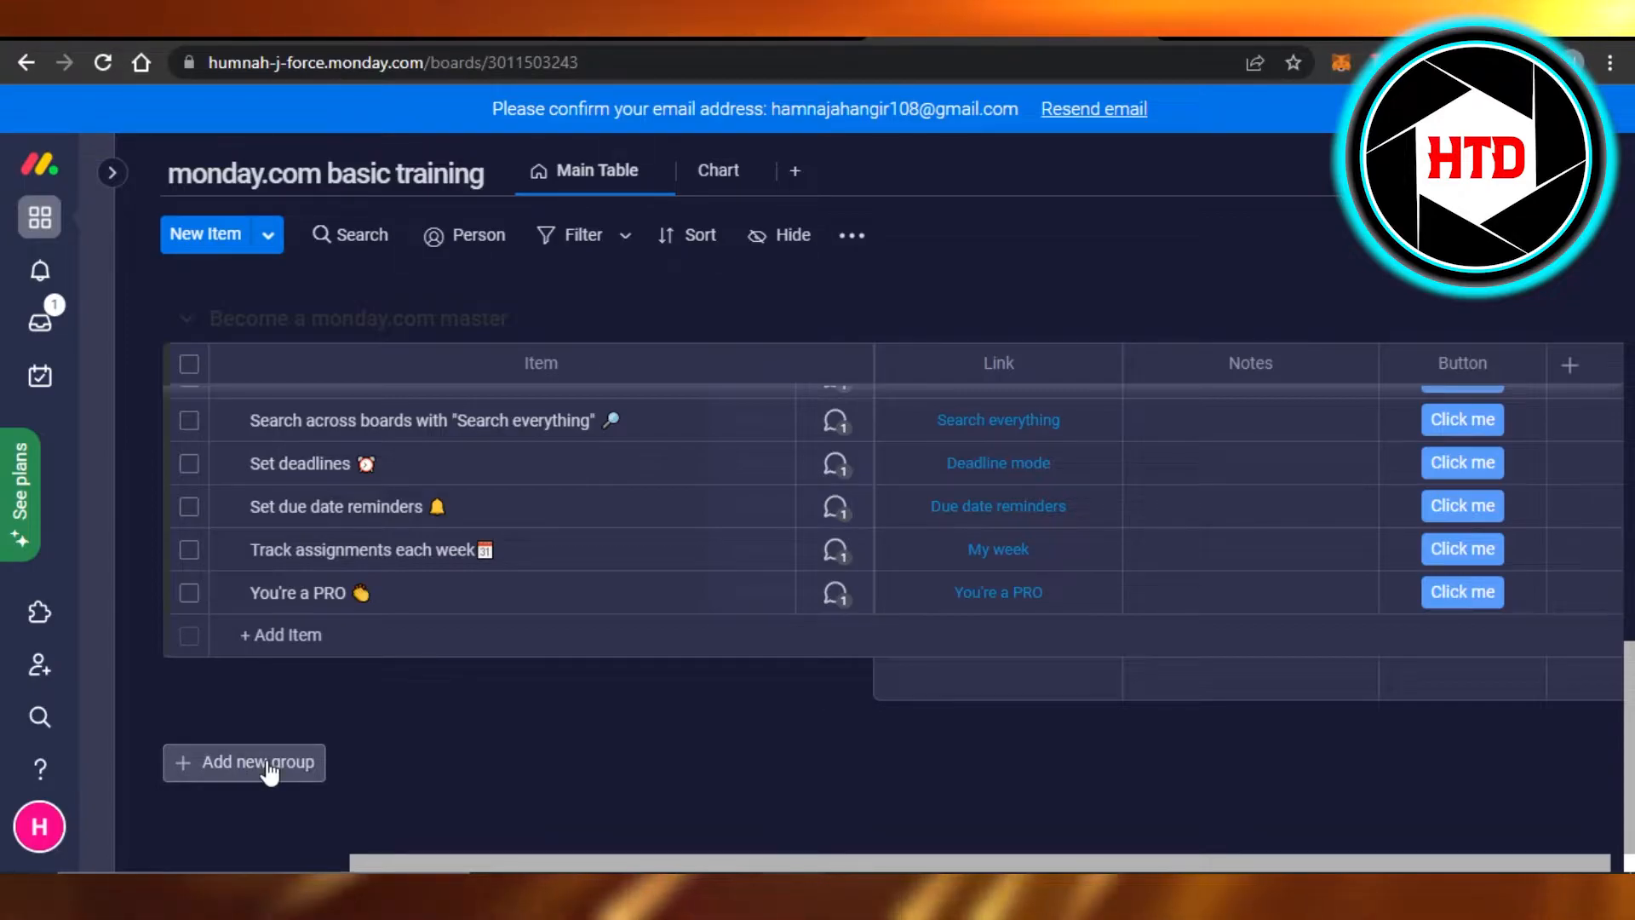
{"action": "left_click", "coordinate": [258, 763]}
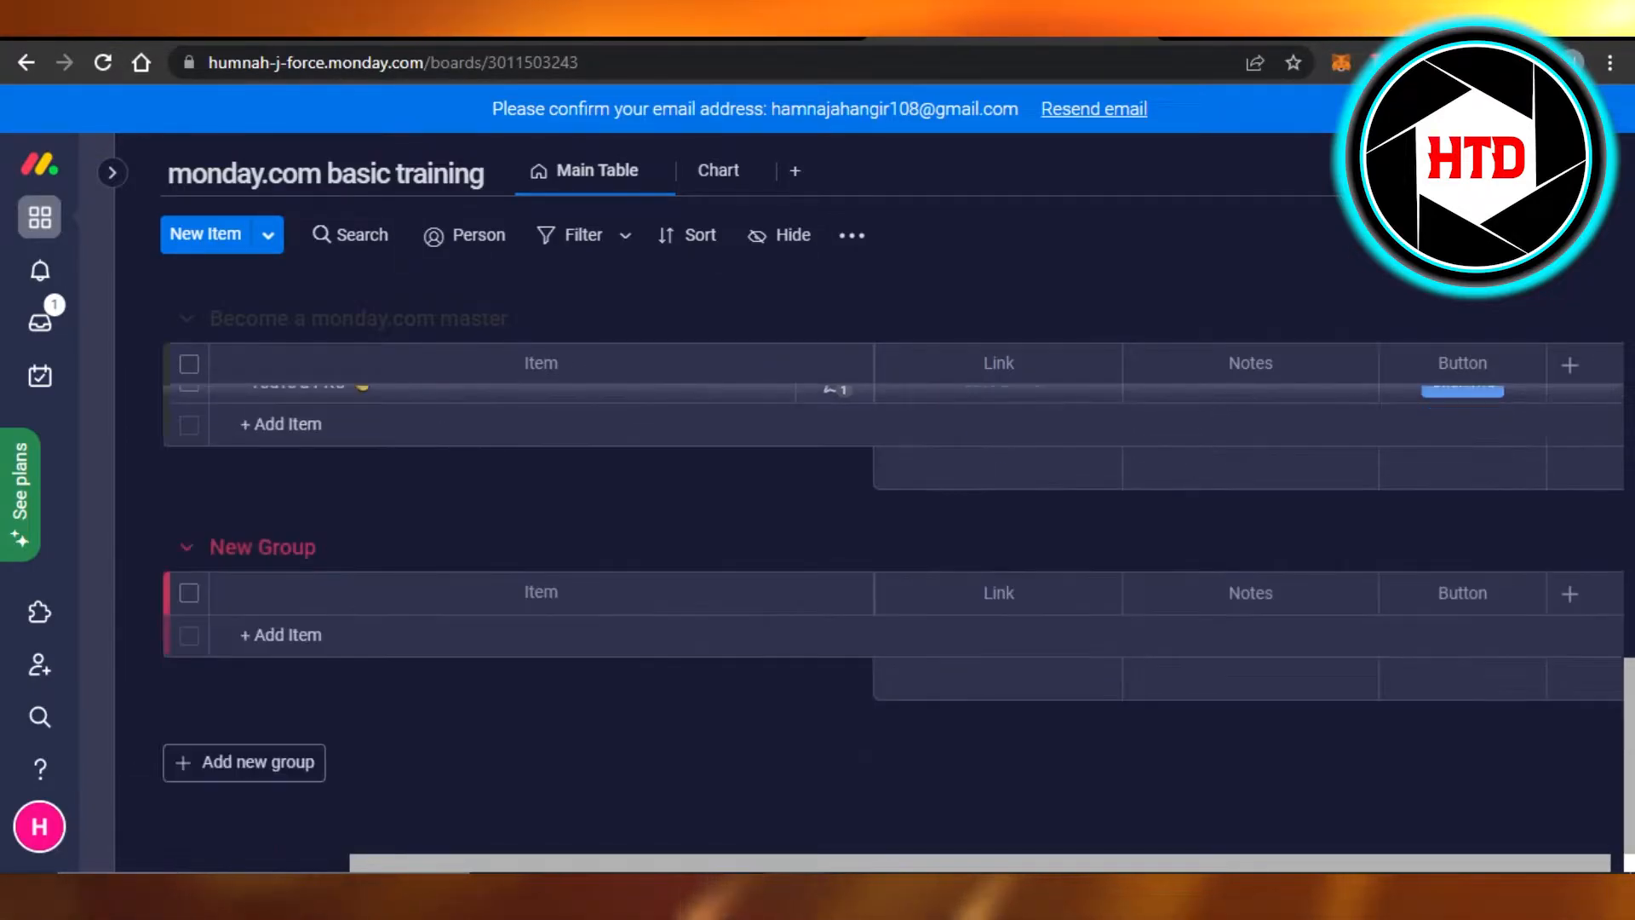
{"action": "mouse_move", "coordinate": [263, 546]}
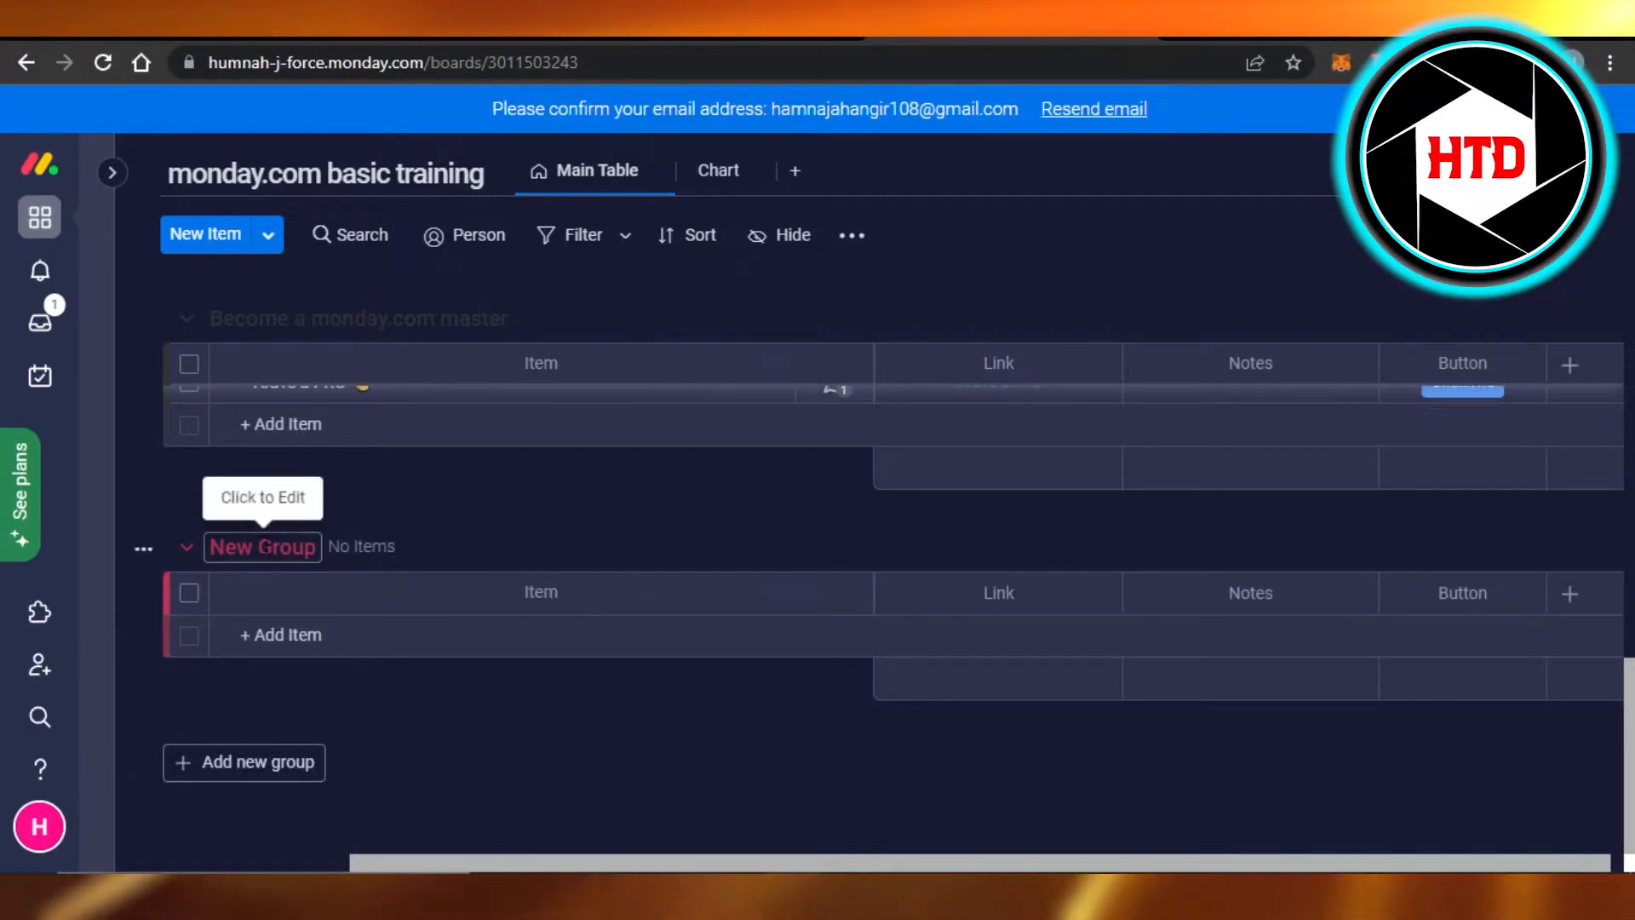
Rename the new group to 'Sales' and add the item 'task 1'
{"action": "left_click", "coordinate": [262, 546]}
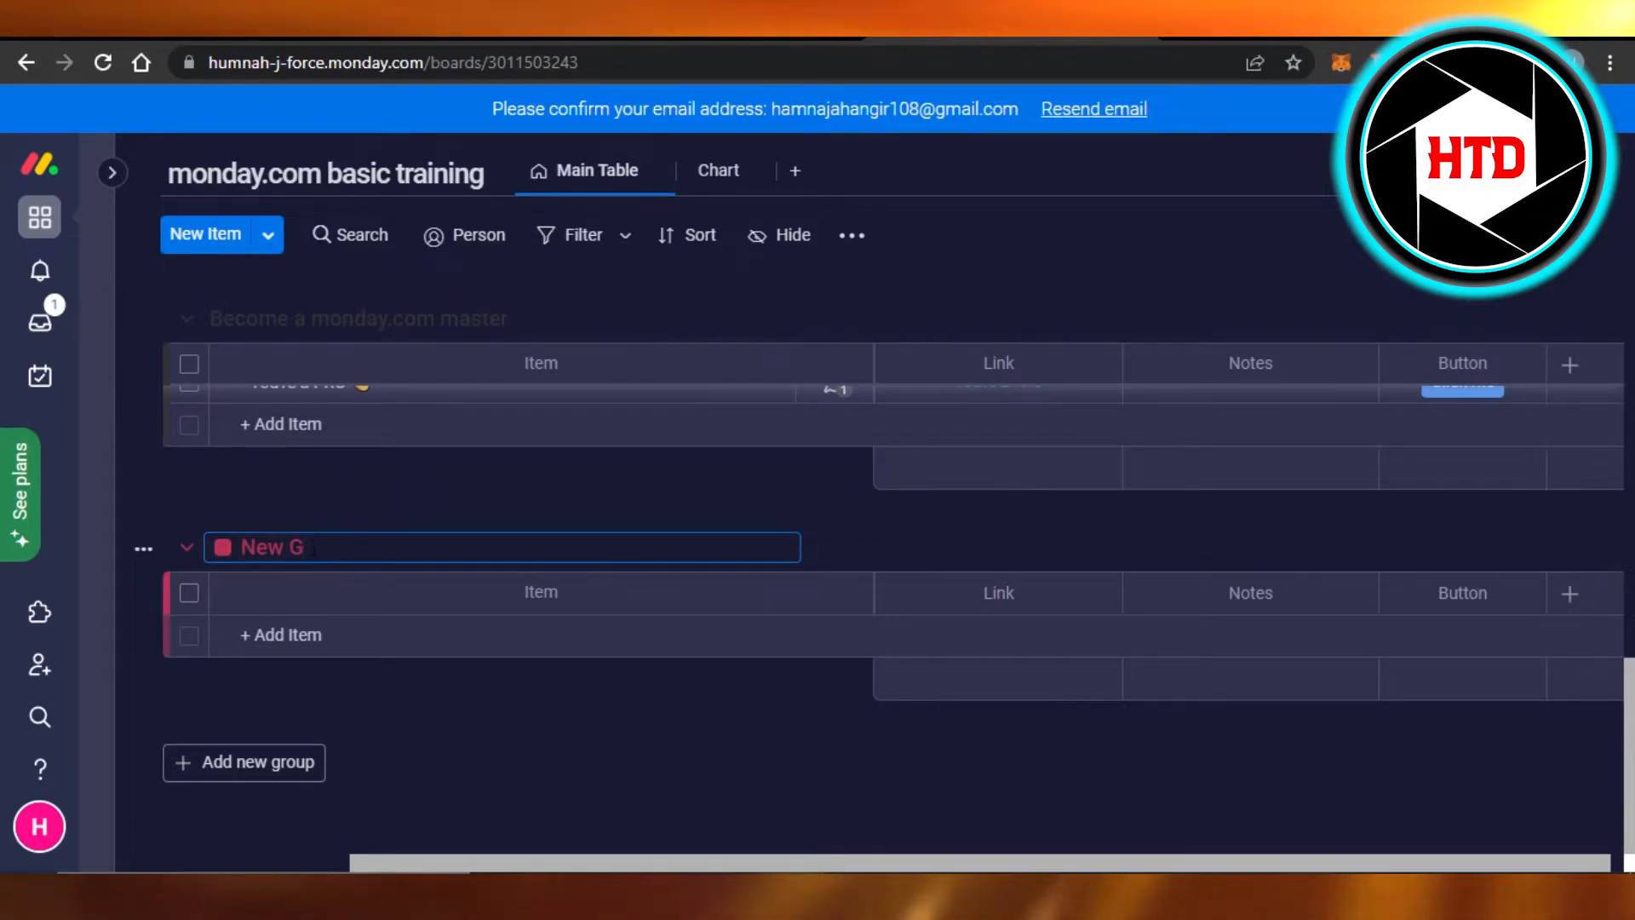
{"action": "type", "text": "Sales"}
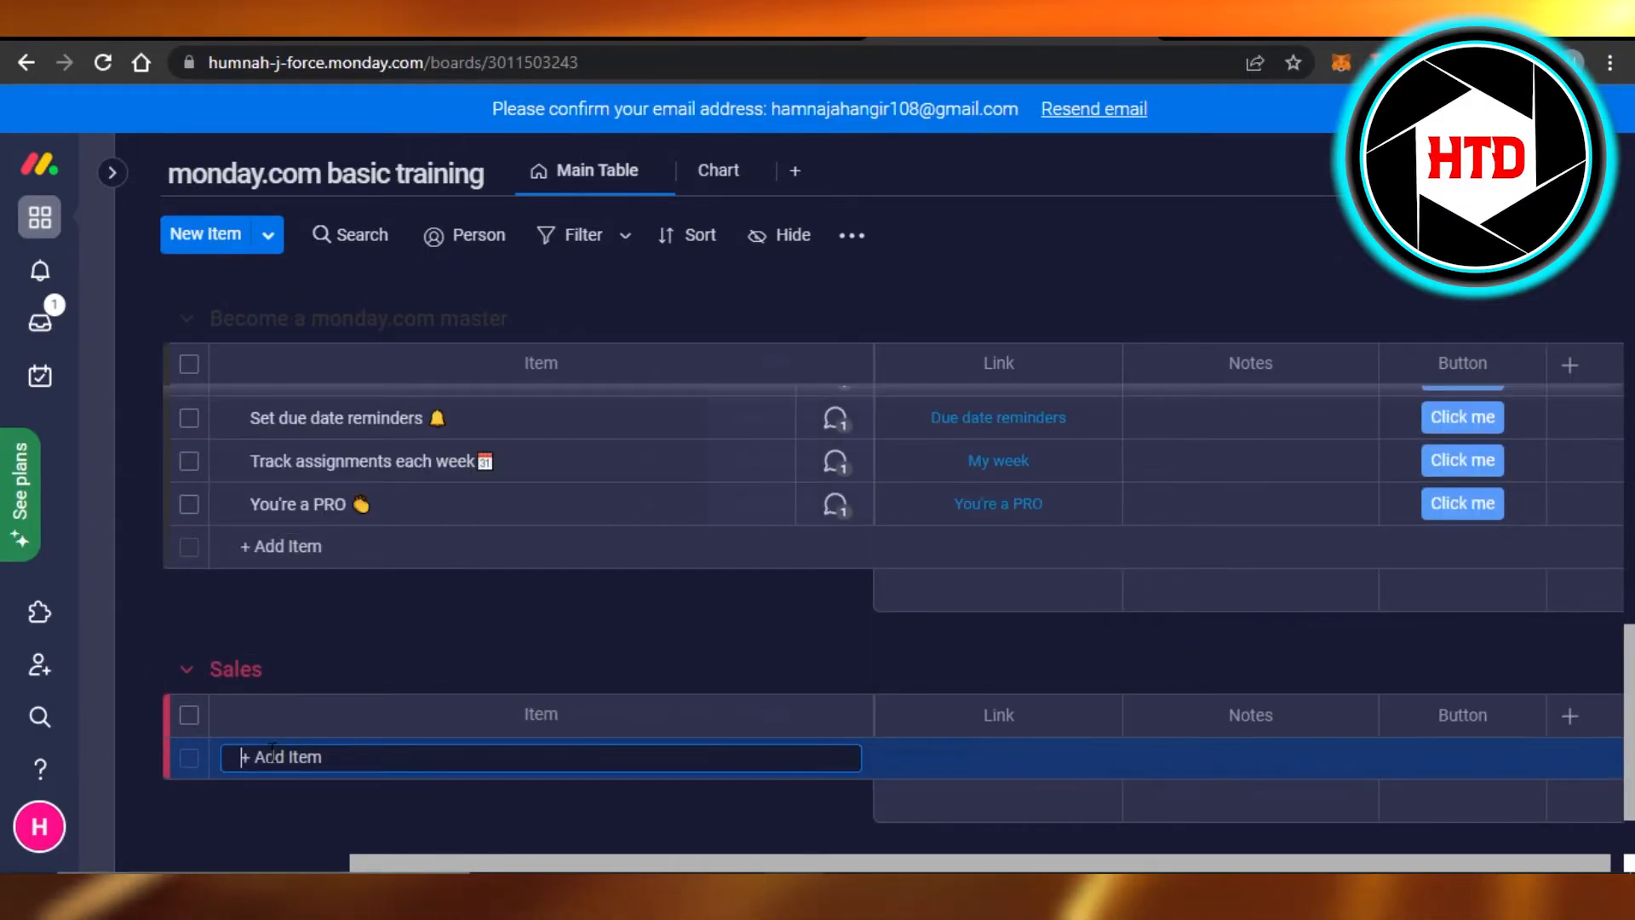
{"action": "type", "text": "task 1"}
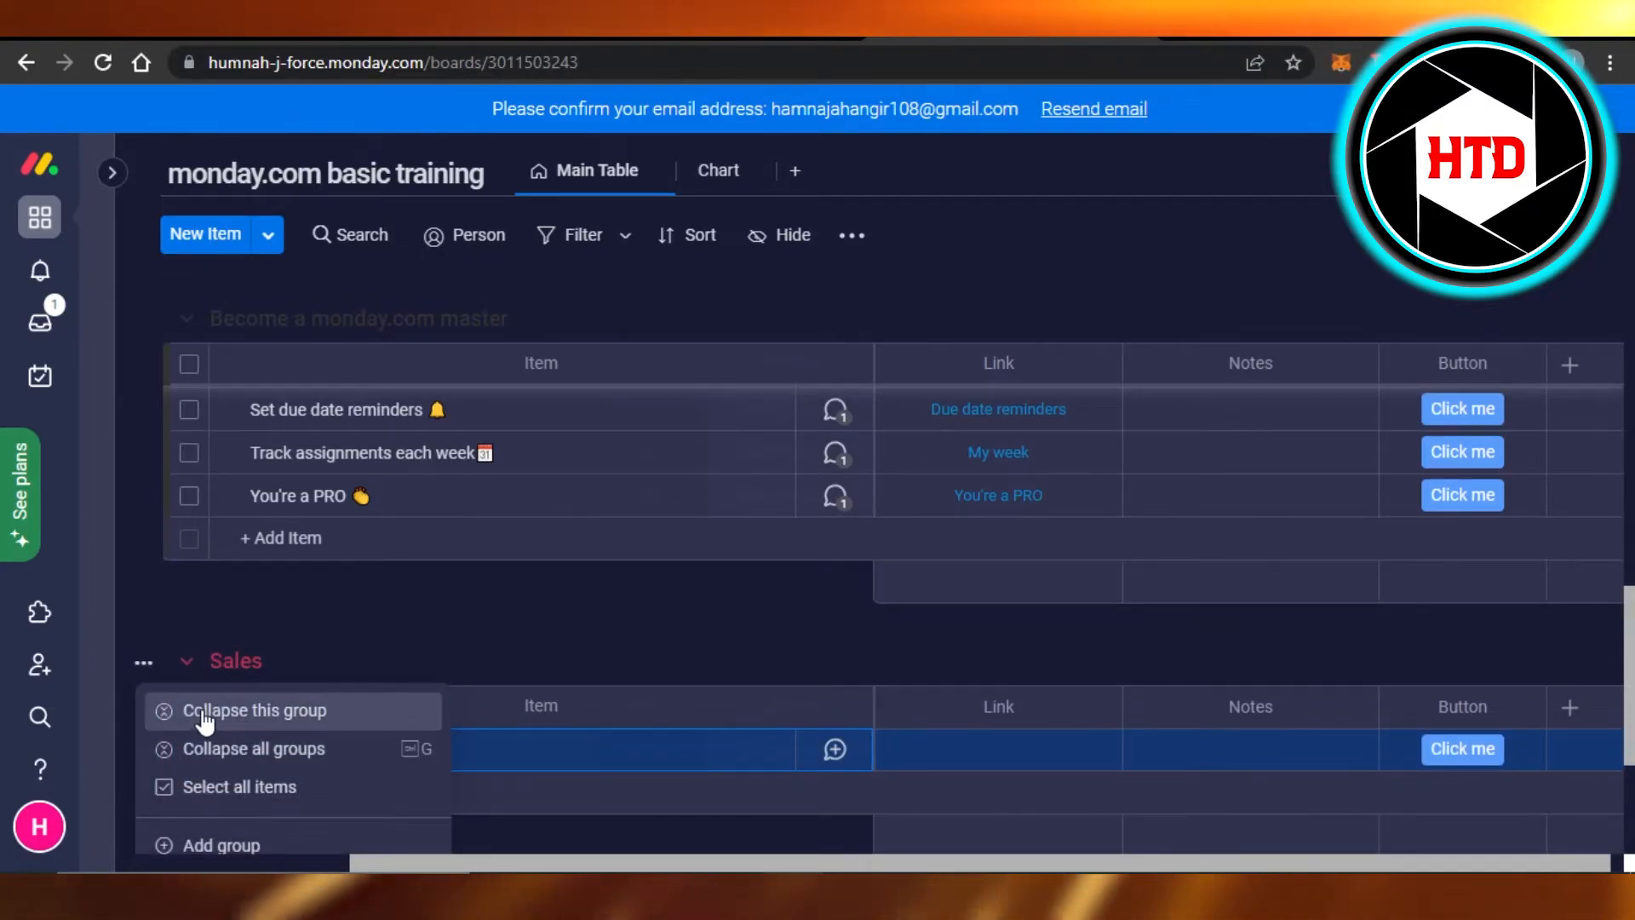
{"action": "mouse_move", "coordinate": [204, 799]}
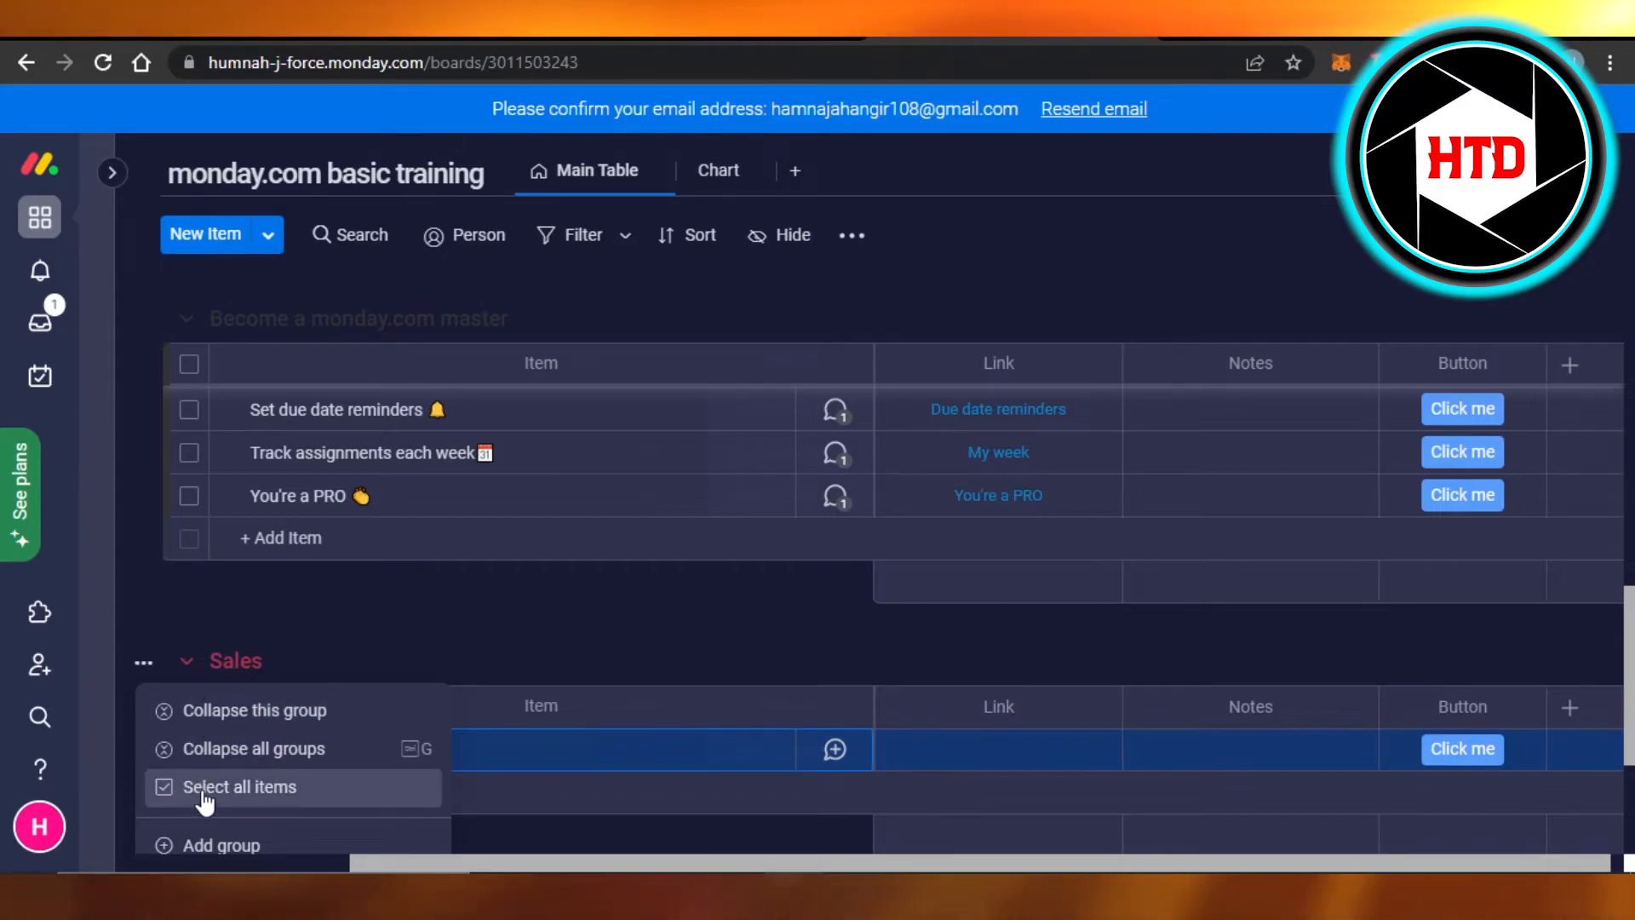
{"action": "mouse_move", "coordinate": [196, 857]}
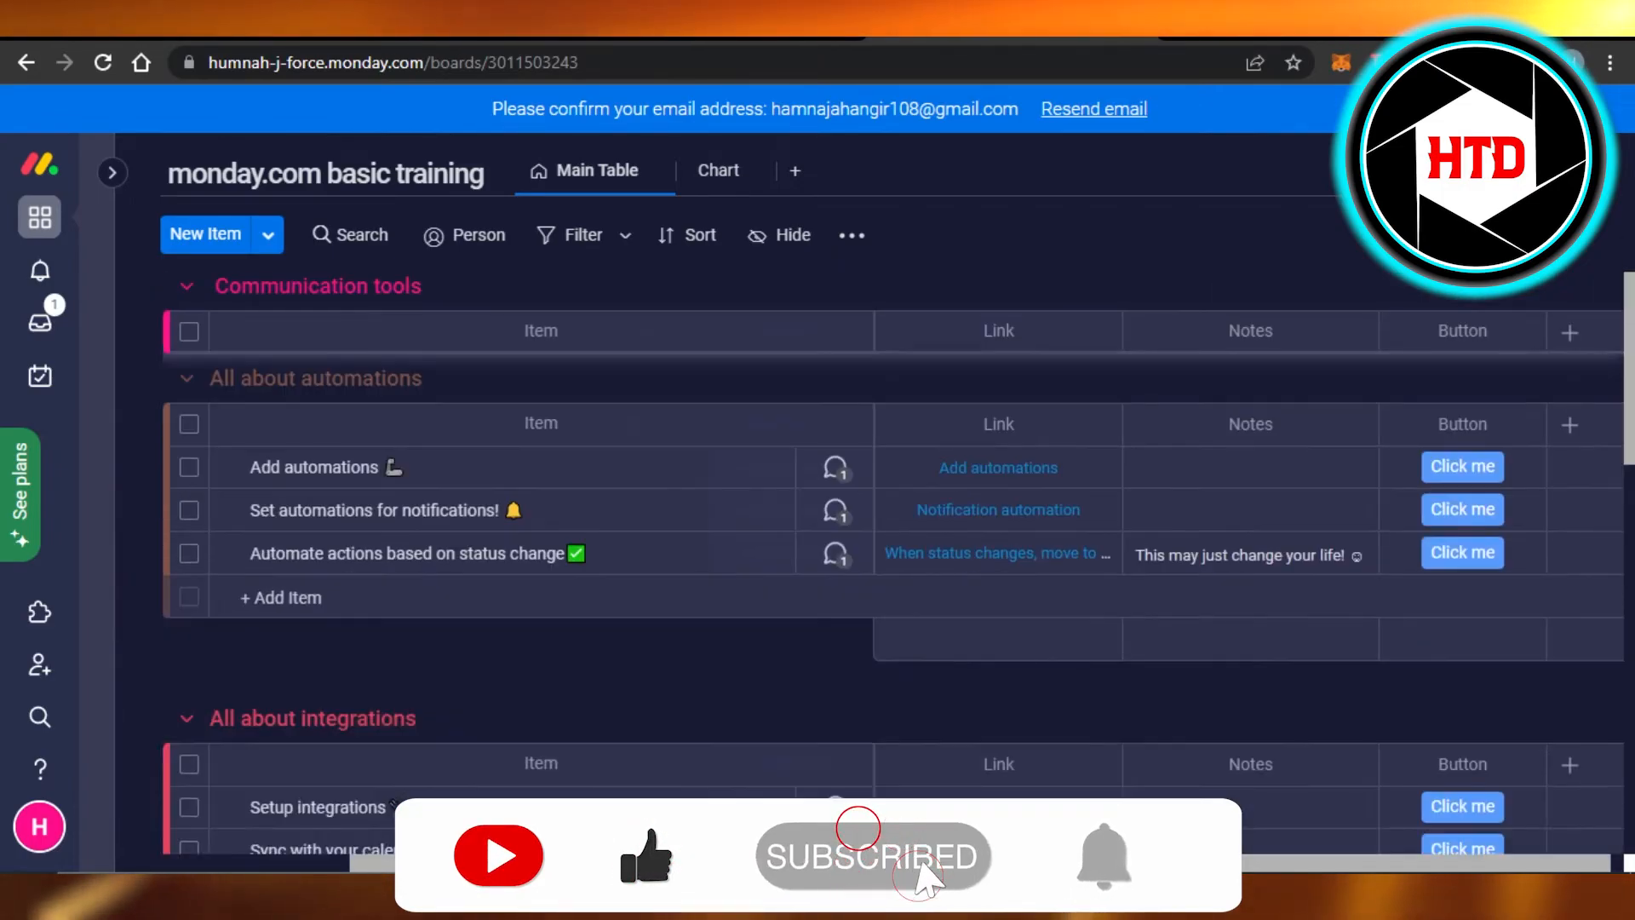
{"action": "scroll", "scroll_direction": "down", "scroll_amount": 3}
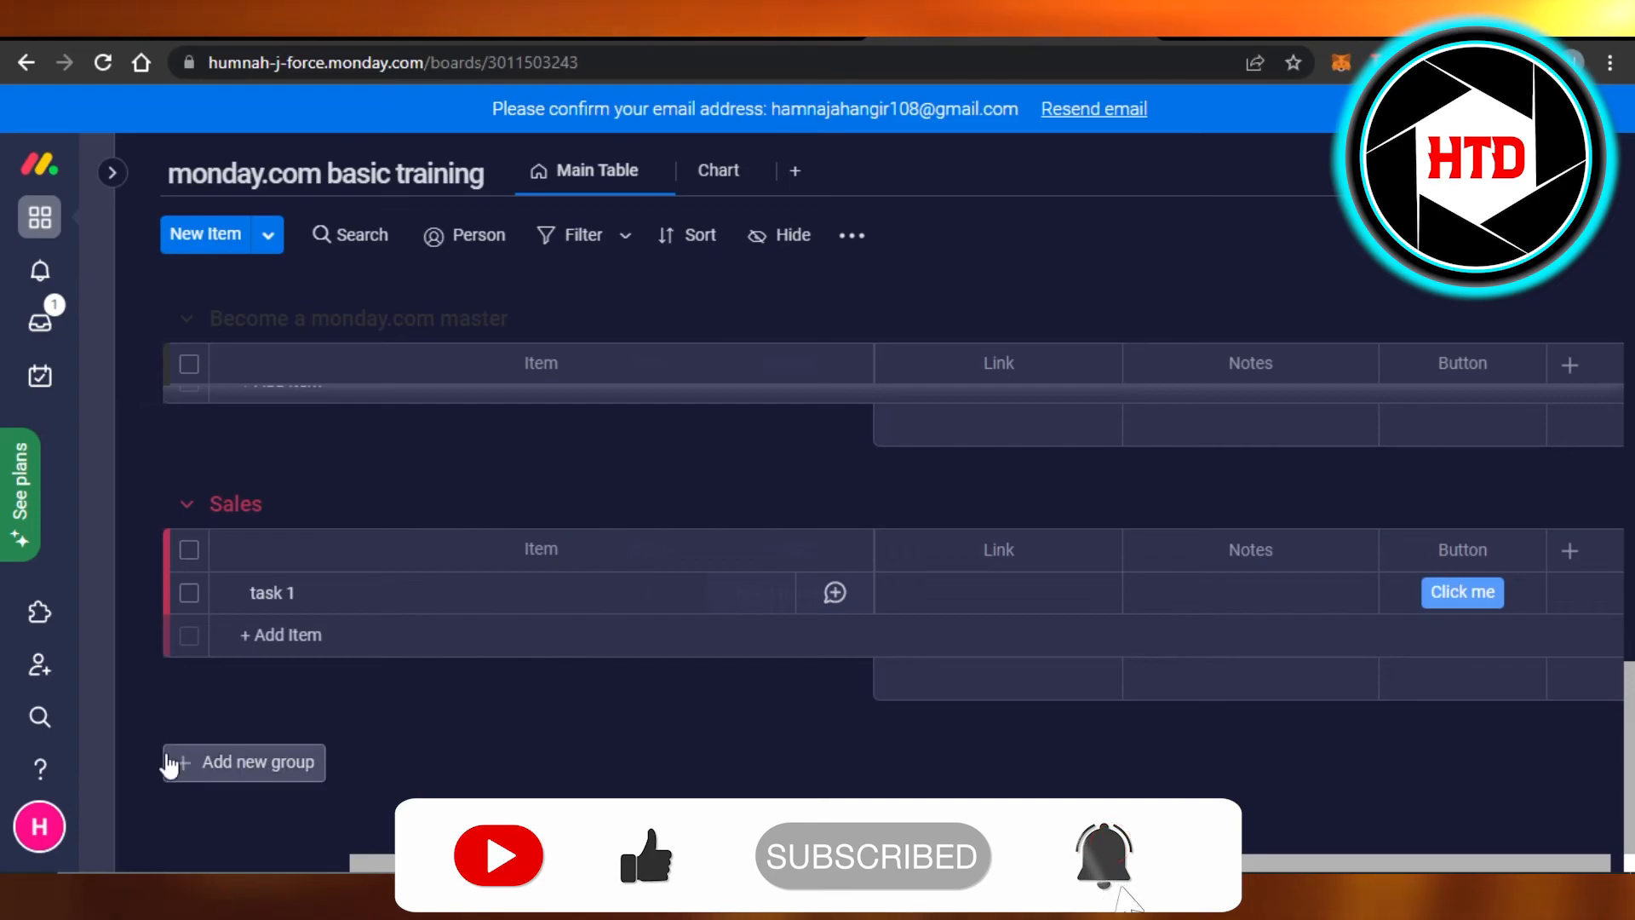
{"action": "mouse_move", "coordinate": [328, 726]}
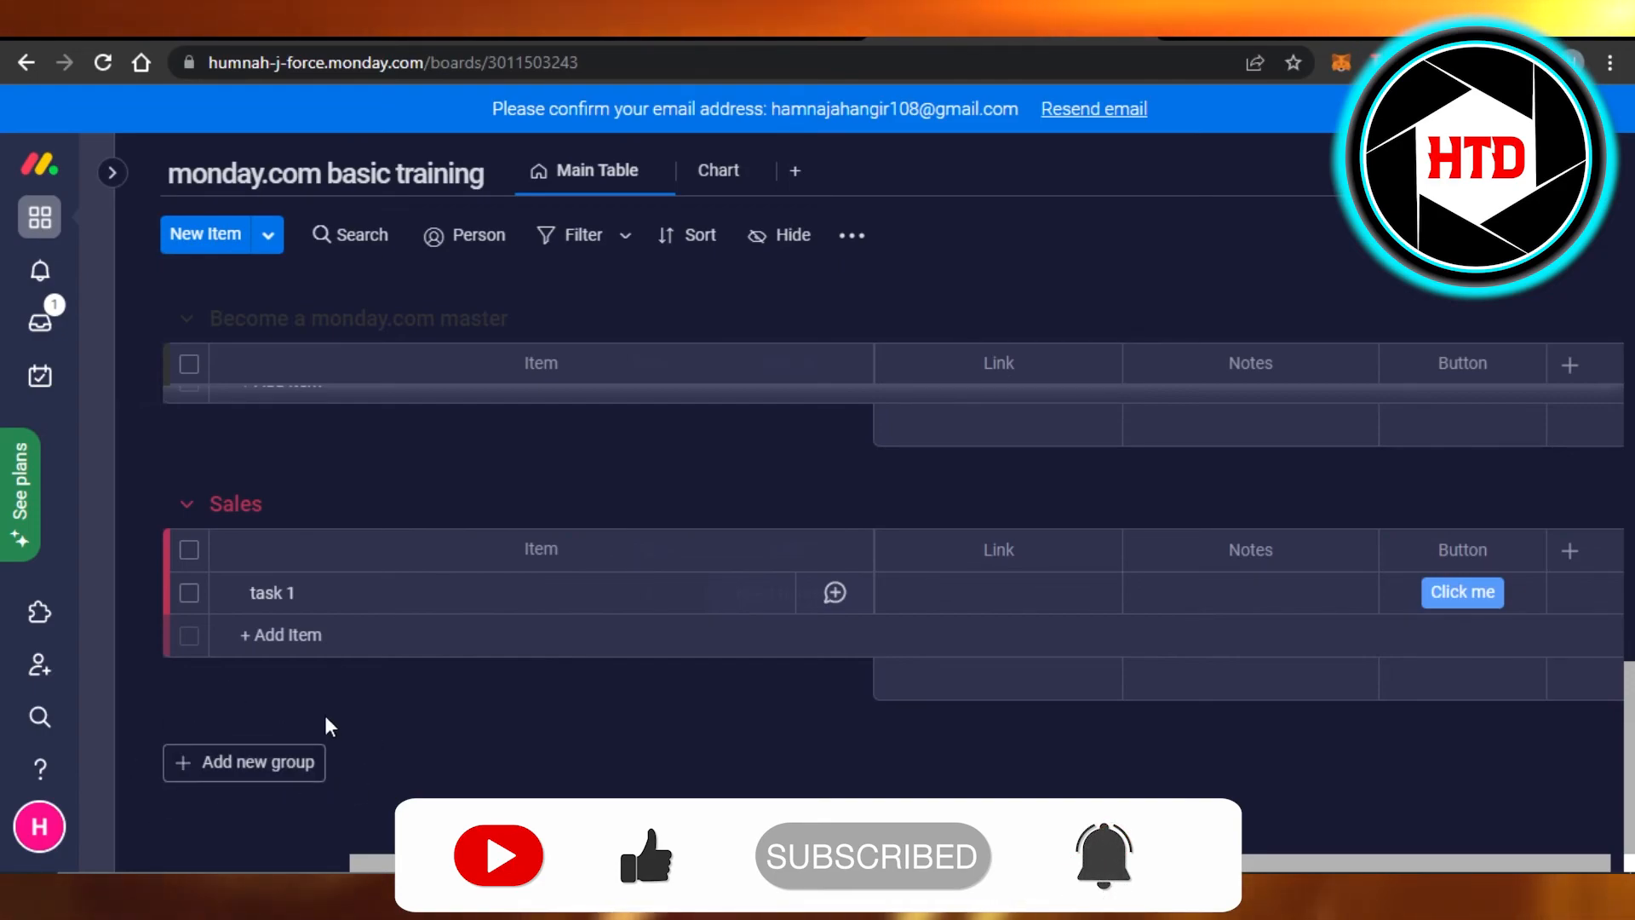
{"action": "mouse_move", "coordinate": [1027, 746]}
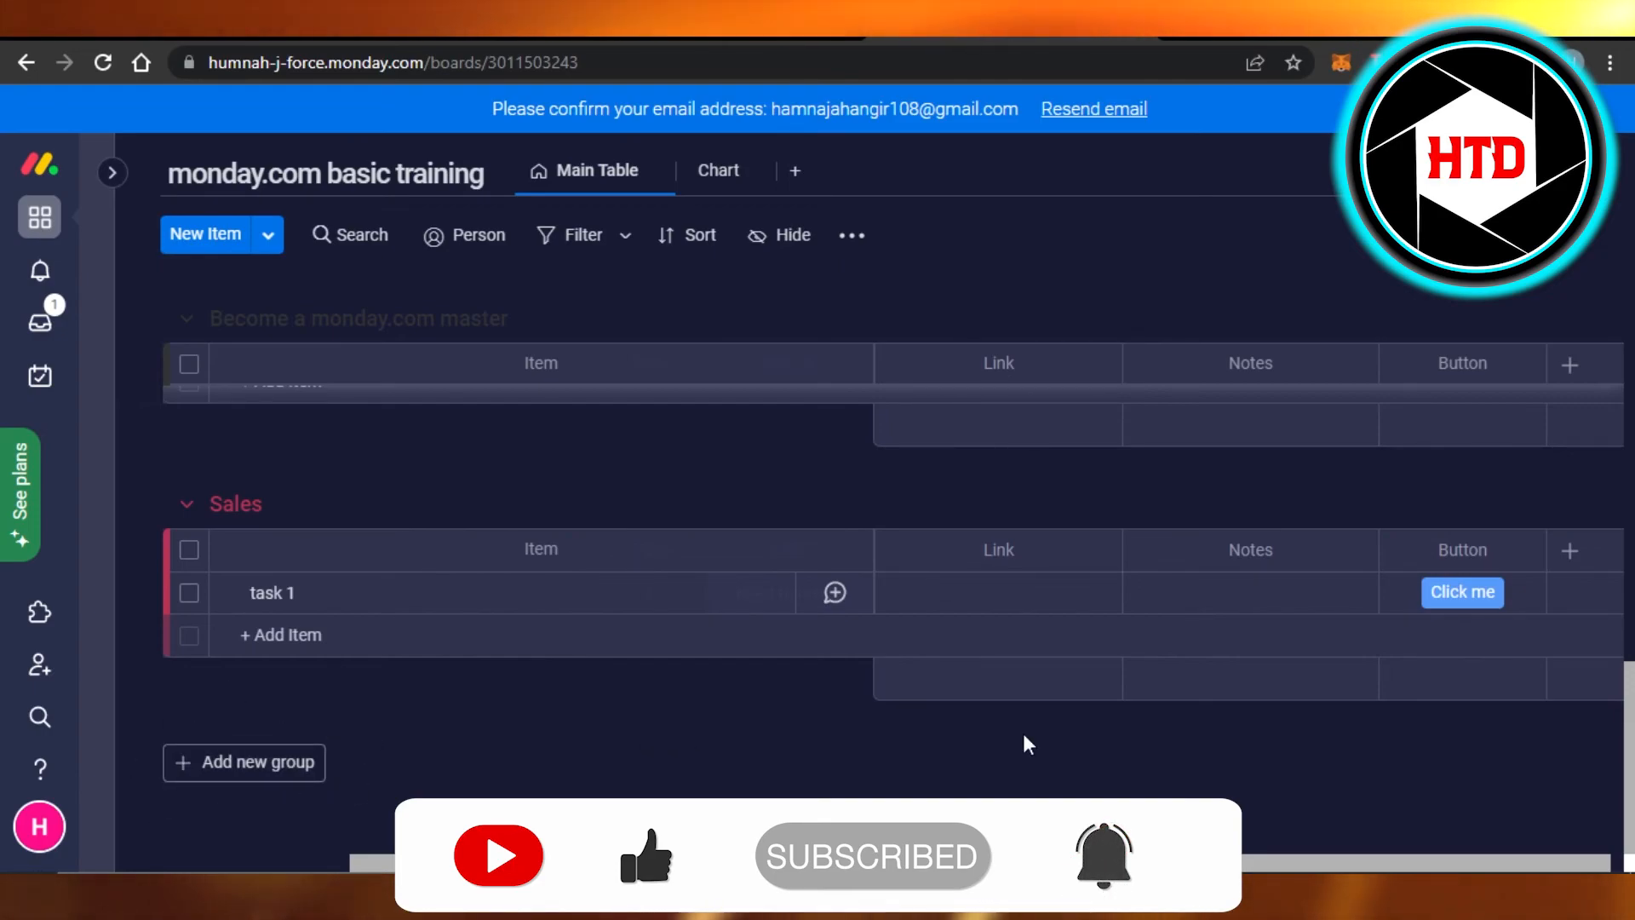